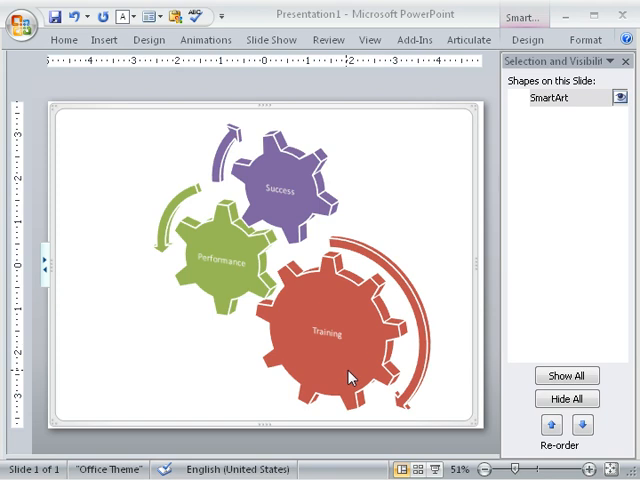
{"action": "mouse_move", "coordinate": [452, 360]}
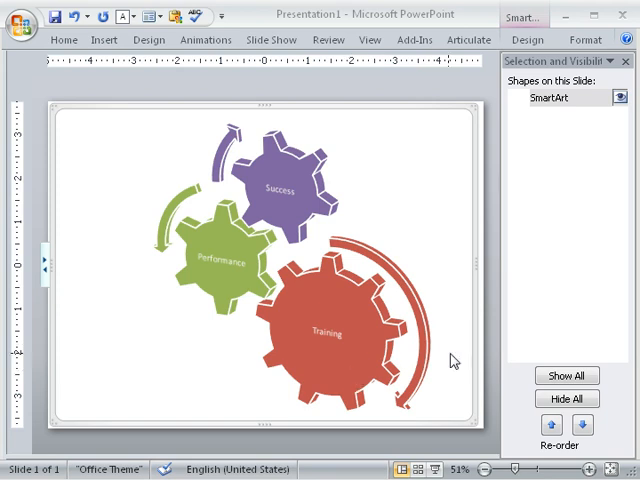
{"action": "mouse_move", "coordinate": [70, 252]}
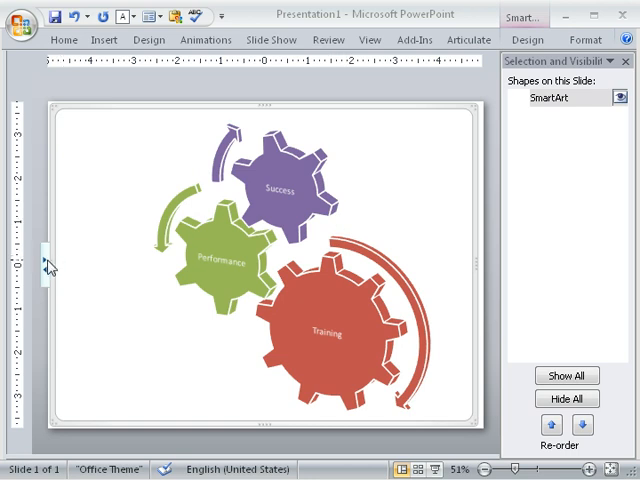
{"action": "mouse_move", "coordinate": [153, 232]}
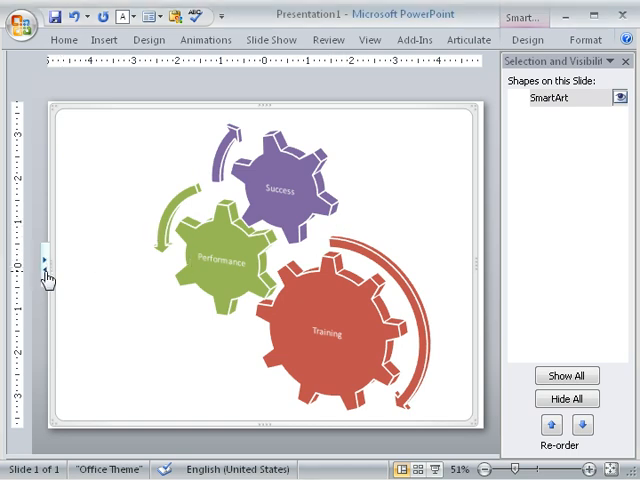
Hide the SmartArt gear diagram from the Selection and Visibility pane so the slide looks empty.
{"action": "left_click", "coordinate": [46, 262]}
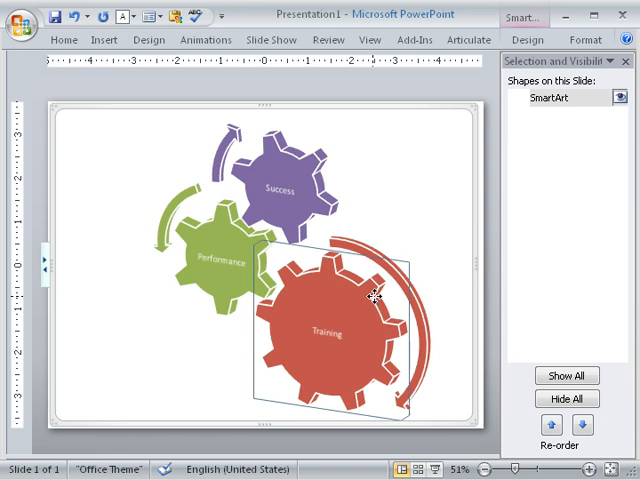
{"action": "mouse_move", "coordinate": [428, 307]}
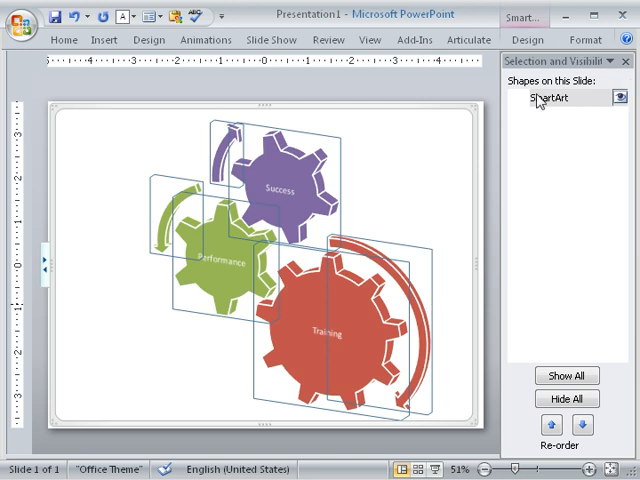
{"action": "mouse_move", "coordinate": [618, 110]}
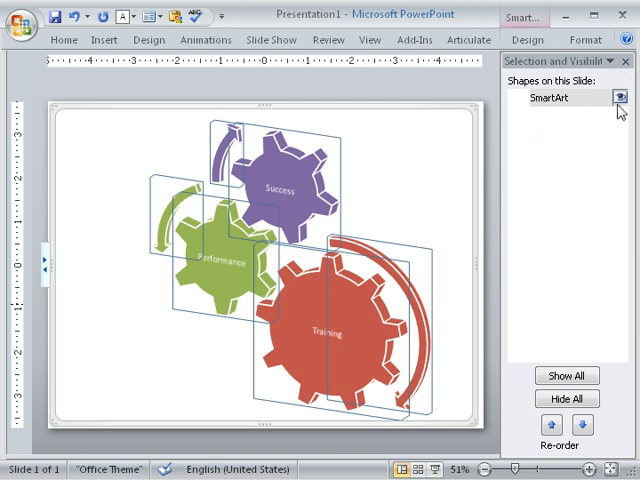
{"action": "left_click", "coordinate": [617, 97]}
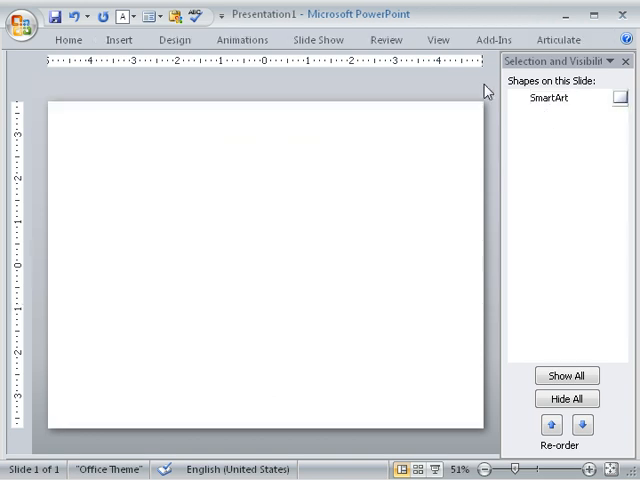
{"action": "mouse_move", "coordinate": [341, 244]}
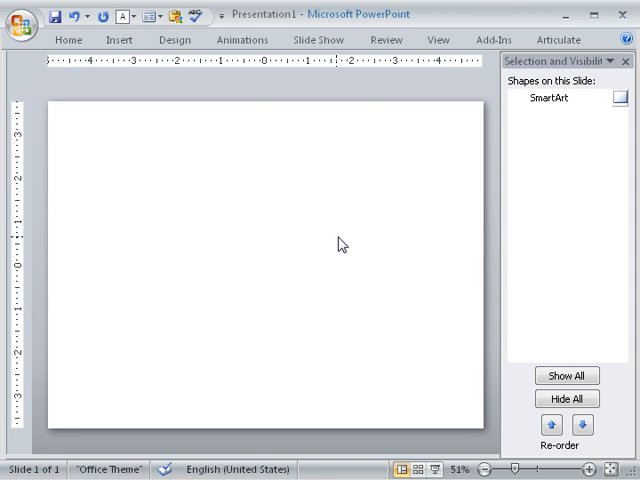
{"action": "mouse_move", "coordinate": [353, 236]}
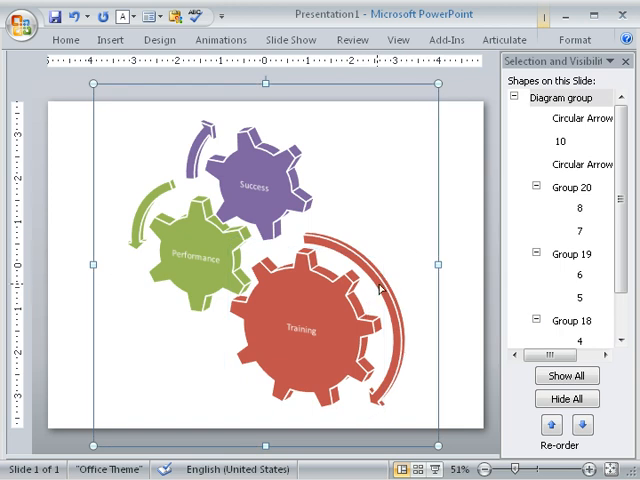
{"action": "mouse_move", "coordinate": [424, 250]}
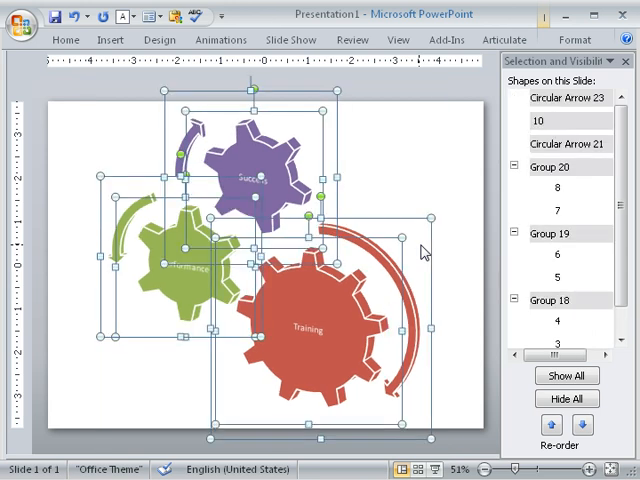
{"action": "mouse_move", "coordinate": [441, 187]}
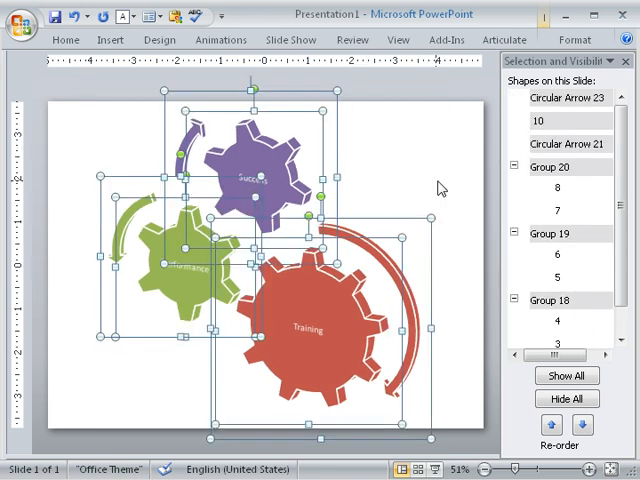
Select only the red Training gear in the ungrouped diagram.
{"action": "left_click", "coordinate": [308, 330]}
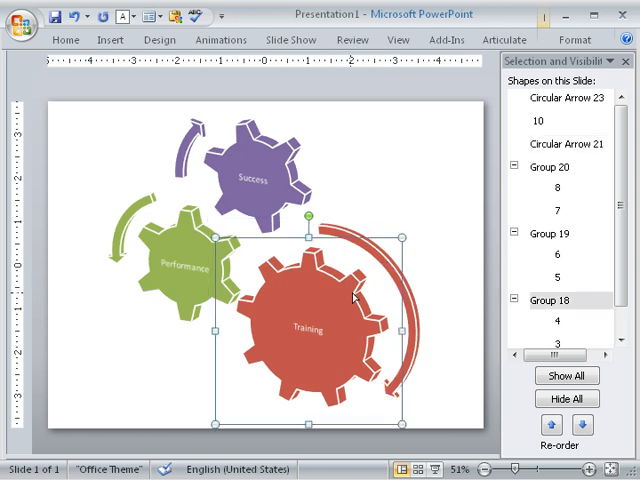
{"action": "mouse_move", "coordinate": [426, 244]}
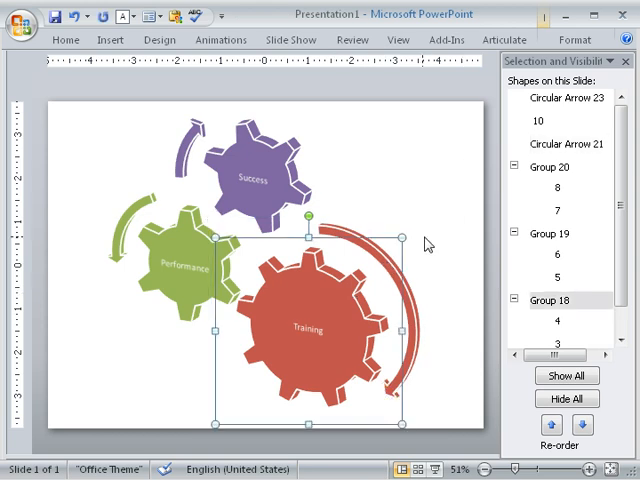
{"action": "mouse_move", "coordinate": [368, 390]}
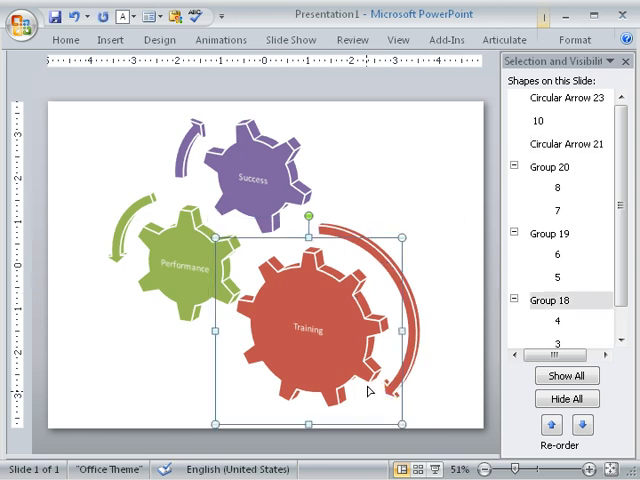